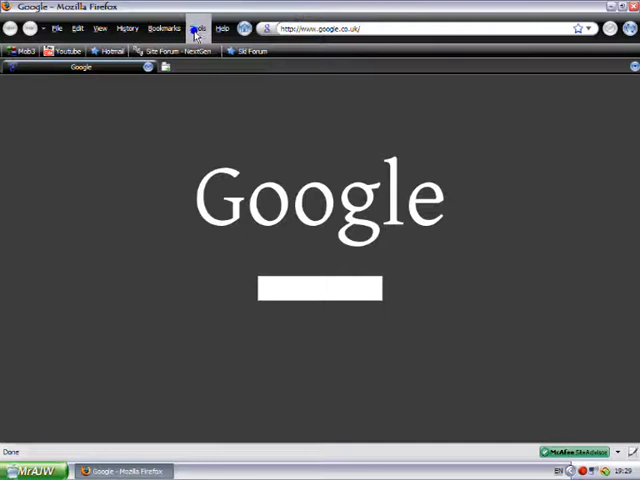
Step: Open the Add-ons manager from the Tools menu and view the Stylish extension
{"action": "left_click", "coordinate": [196, 27]}
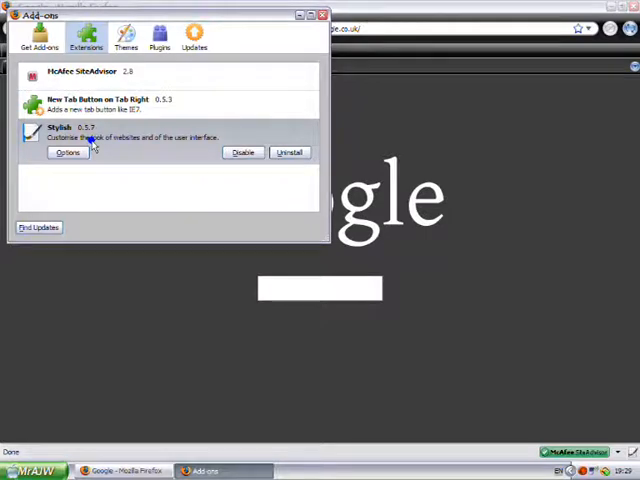
{"action": "left_click", "coordinate": [322, 14]}
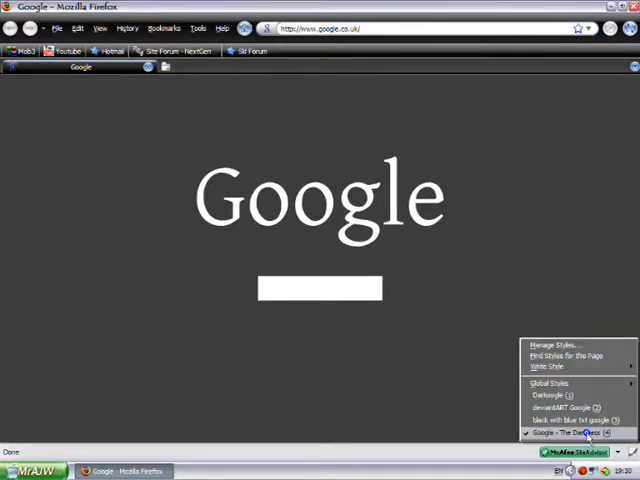
{"action": "left_click", "coordinate": [570, 408]}
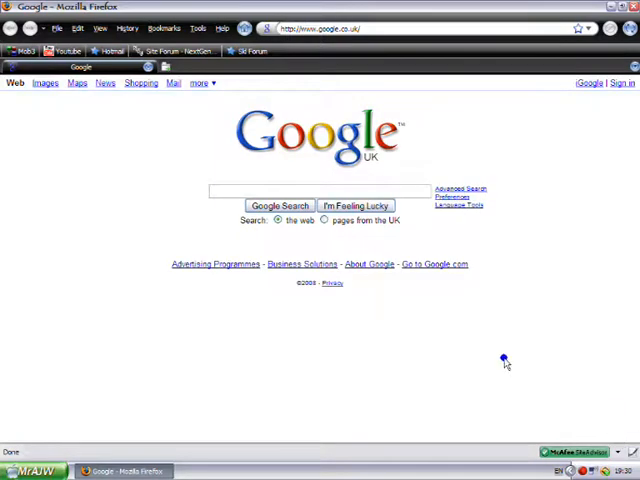
{"action": "mouse_move", "coordinate": [496, 349]}
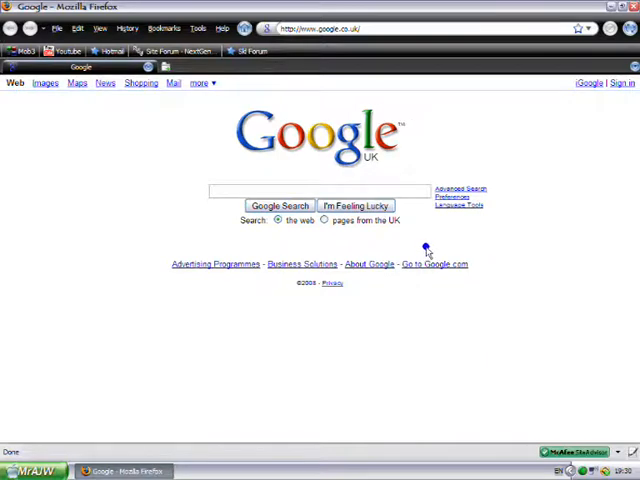
{"action": "mouse_move", "coordinate": [440, 248]}
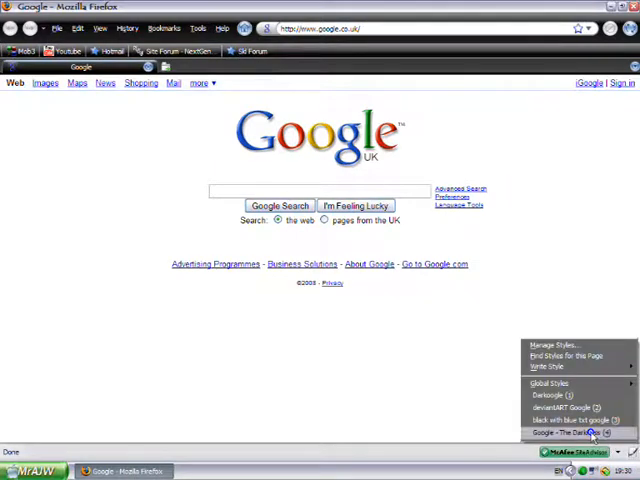
{"action": "left_click", "coordinate": [565, 432]}
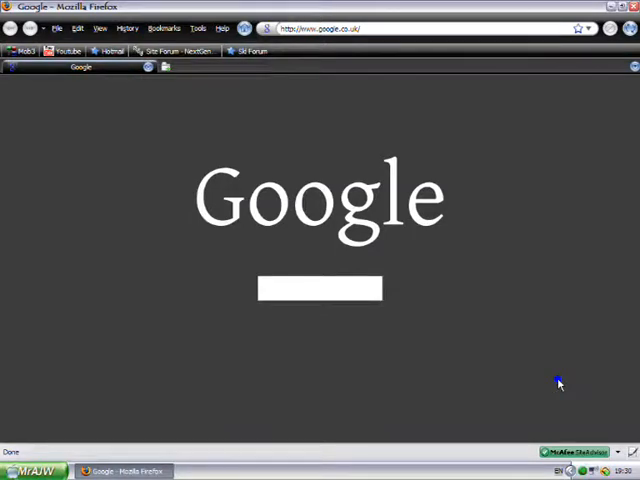
{"action": "mouse_move", "coordinate": [97, 85]}
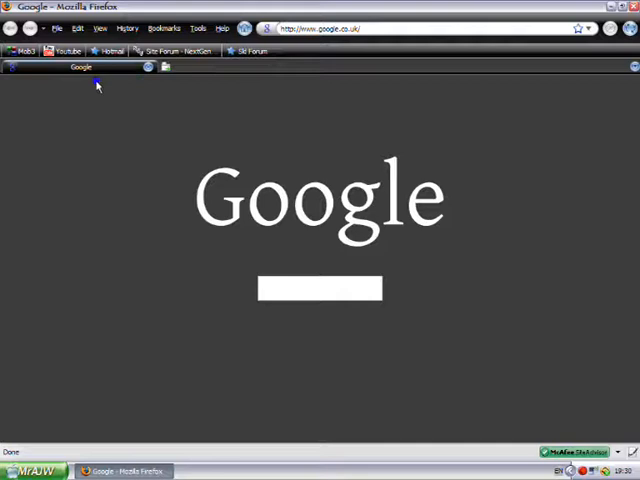
{"action": "mouse_move", "coordinate": [80, 104]}
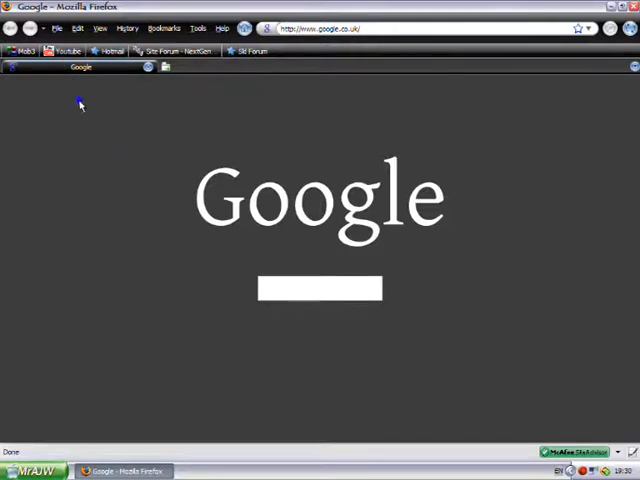
{"action": "mouse_move", "coordinate": [76, 100]}
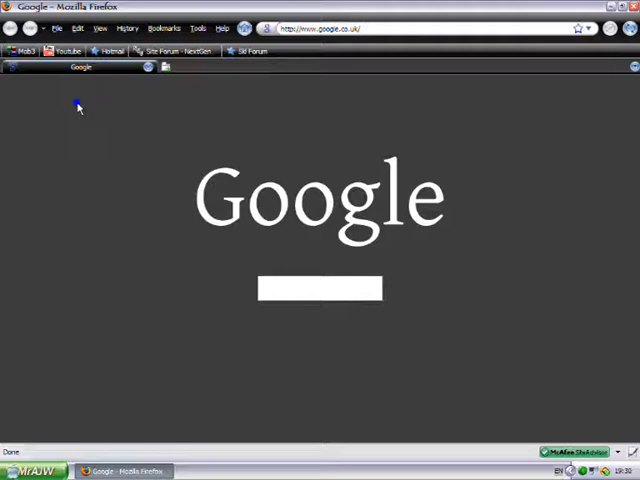
{"action": "mouse_move", "coordinate": [222, 133]}
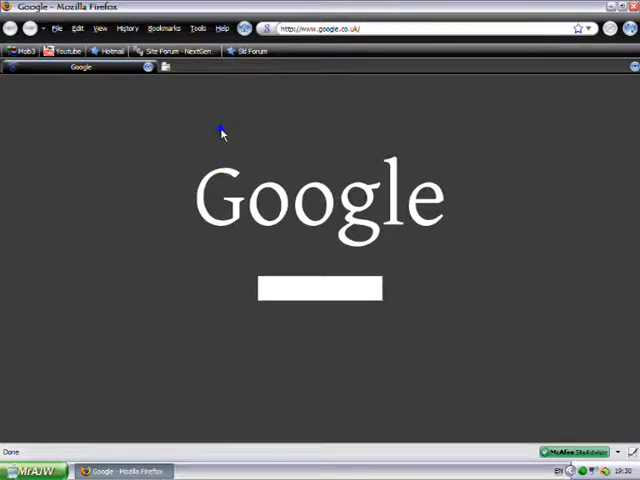
Step: Open the Add-ons manager via Tools > Add-ons to view installed extensions, then close it
{"action": "left_click", "coordinate": [199, 27]}
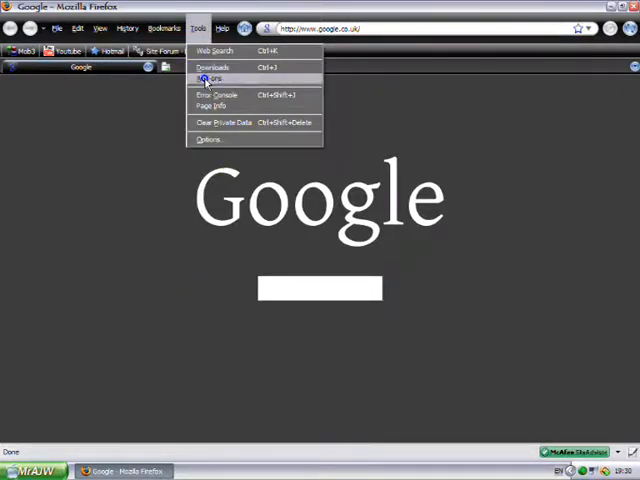
{"action": "left_click", "coordinate": [210, 78]}
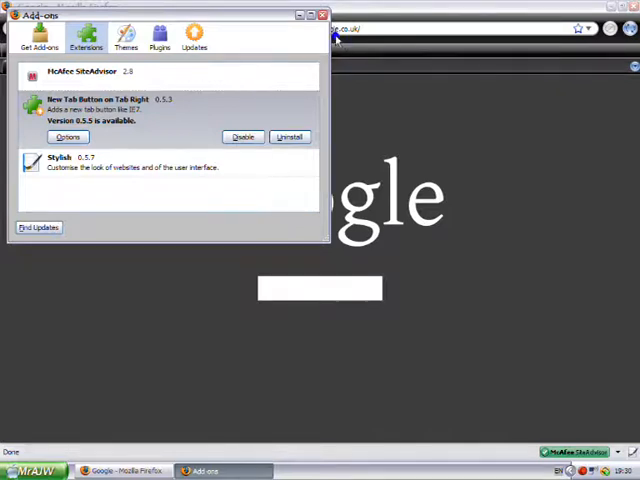
{"action": "left_click", "coordinate": [323, 14]}
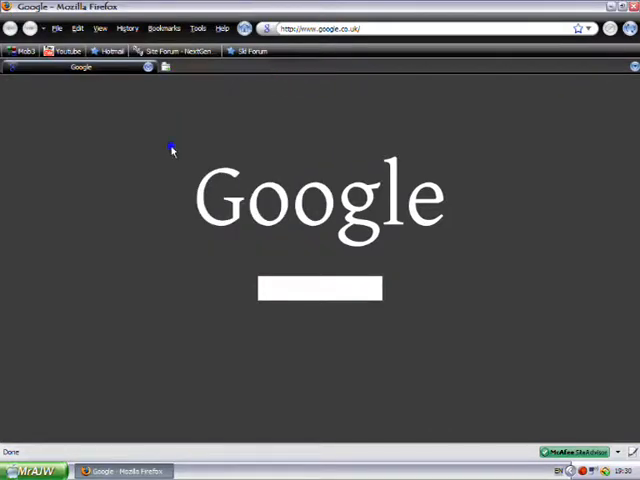
{"action": "mouse_move", "coordinate": [177, 72]}
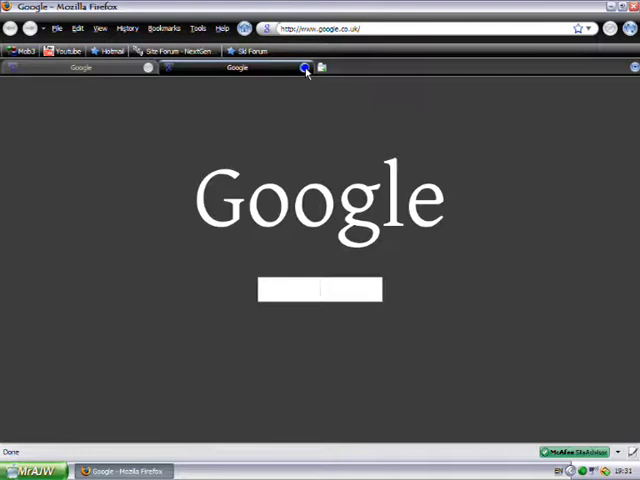
Step: Close the second dark Google tab
{"action": "left_click", "coordinate": [305, 67]}
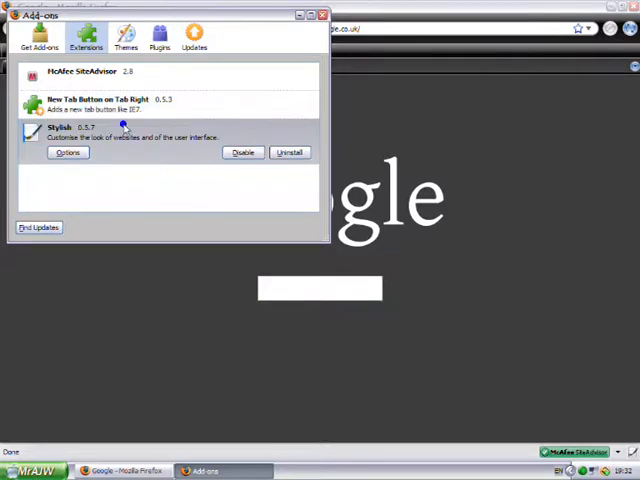
Step: Select the New Tab Button on Tab Right extension, then close the Add-ons window
{"action": "left_click", "coordinate": [100, 103]}
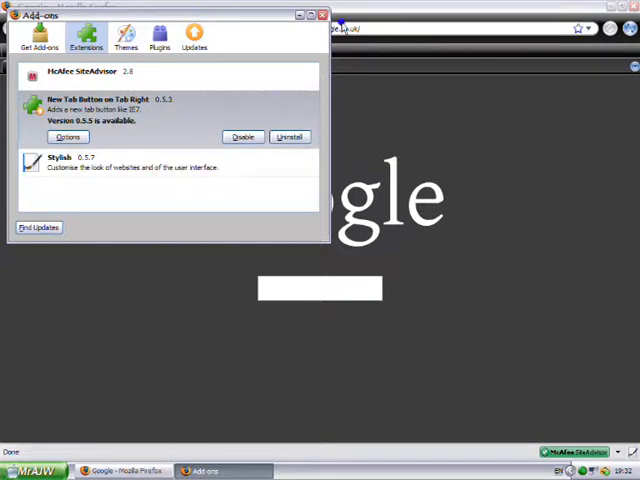
{"action": "left_click", "coordinate": [322, 14]}
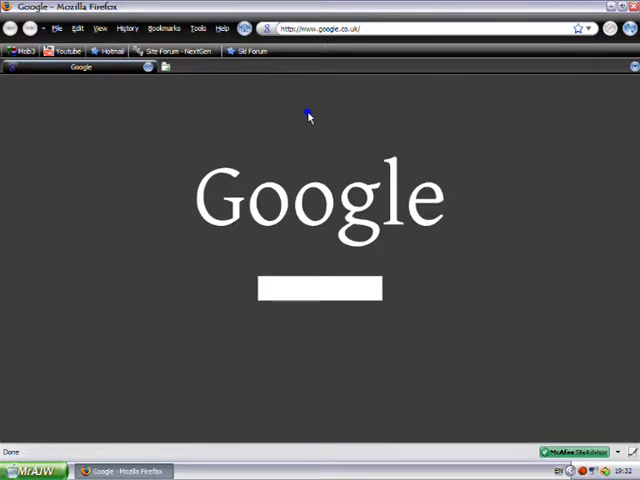
{"action": "mouse_move", "coordinate": [287, 110]}
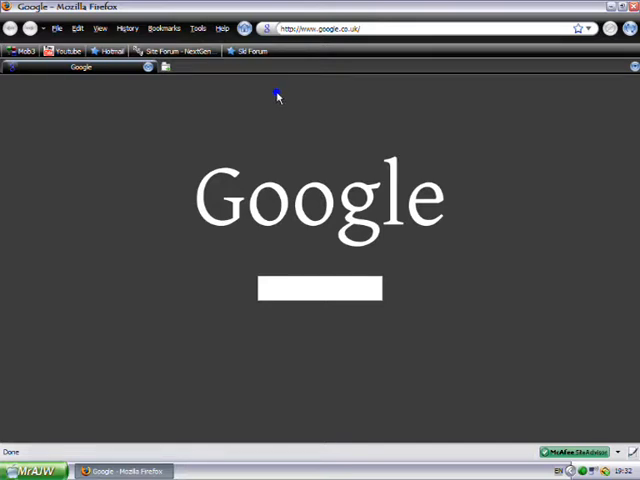
{"action": "mouse_move", "coordinate": [270, 92]}
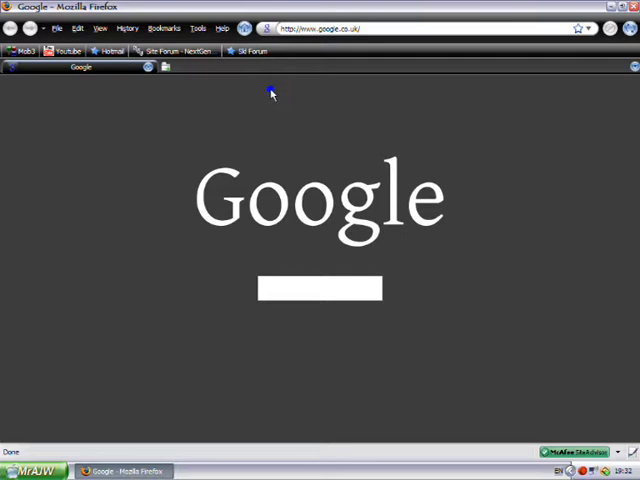